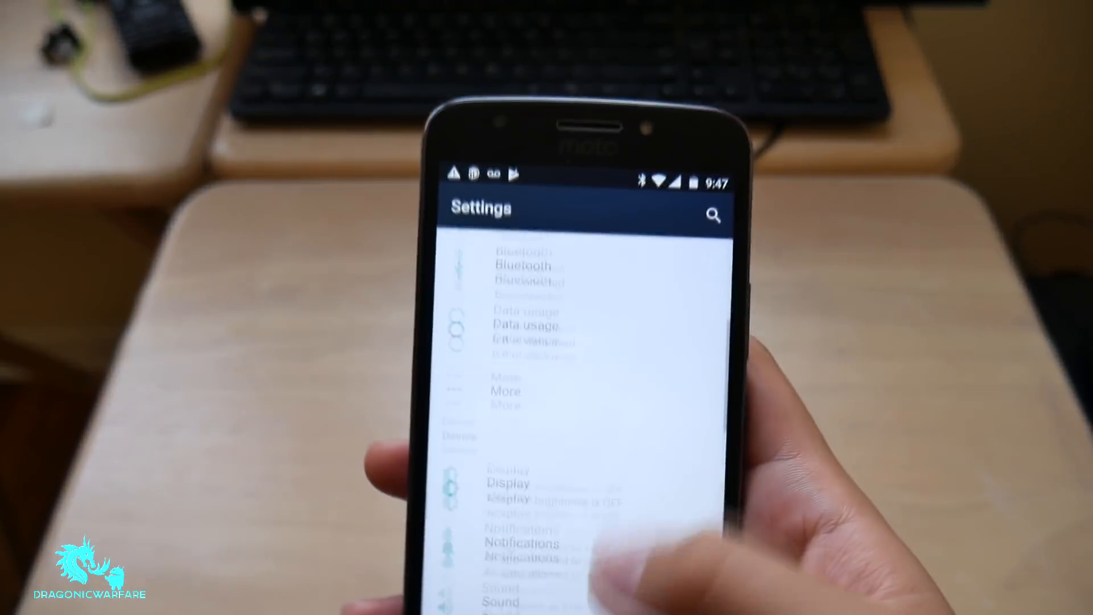
# - Scroll to Backup & reset, review the Factory data reset screen, then exit to the power menu
pyautogui.scroll(-3)
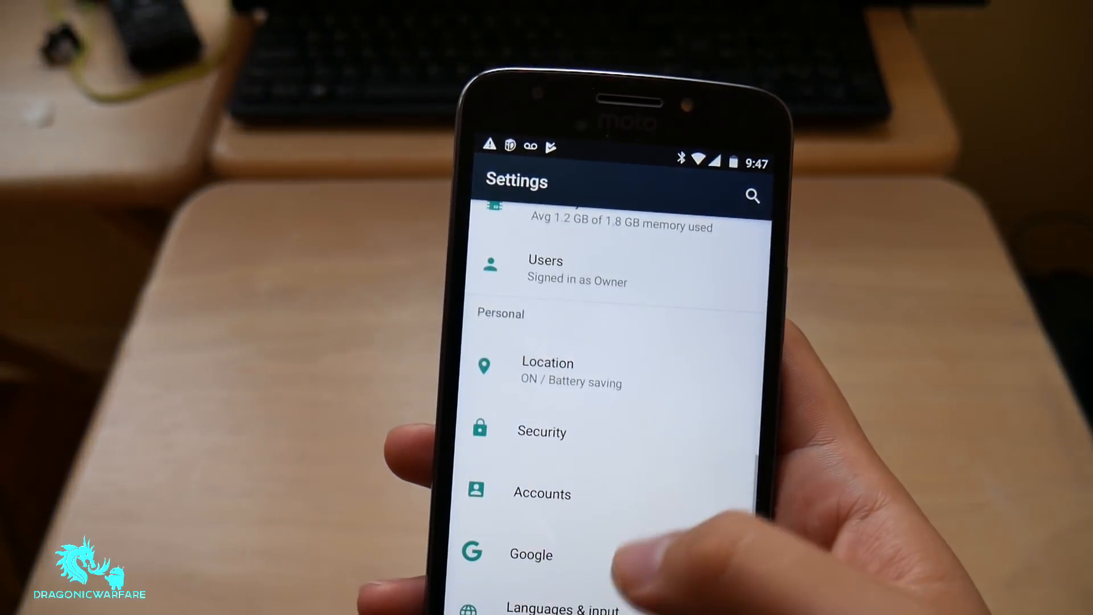
pyautogui.click(543, 493)
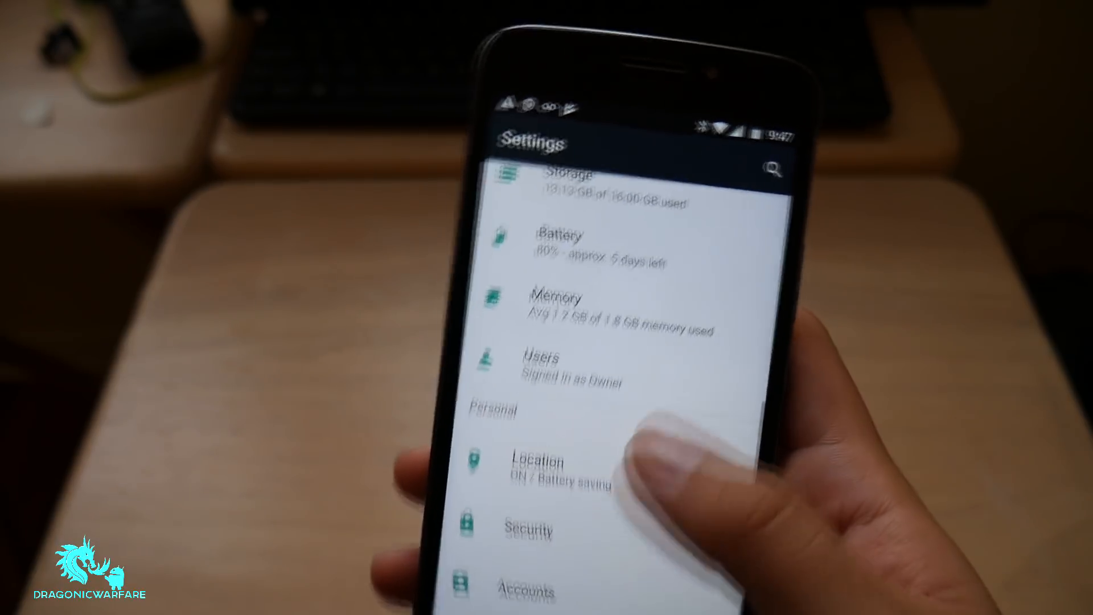
pyautogui.scroll(-3)
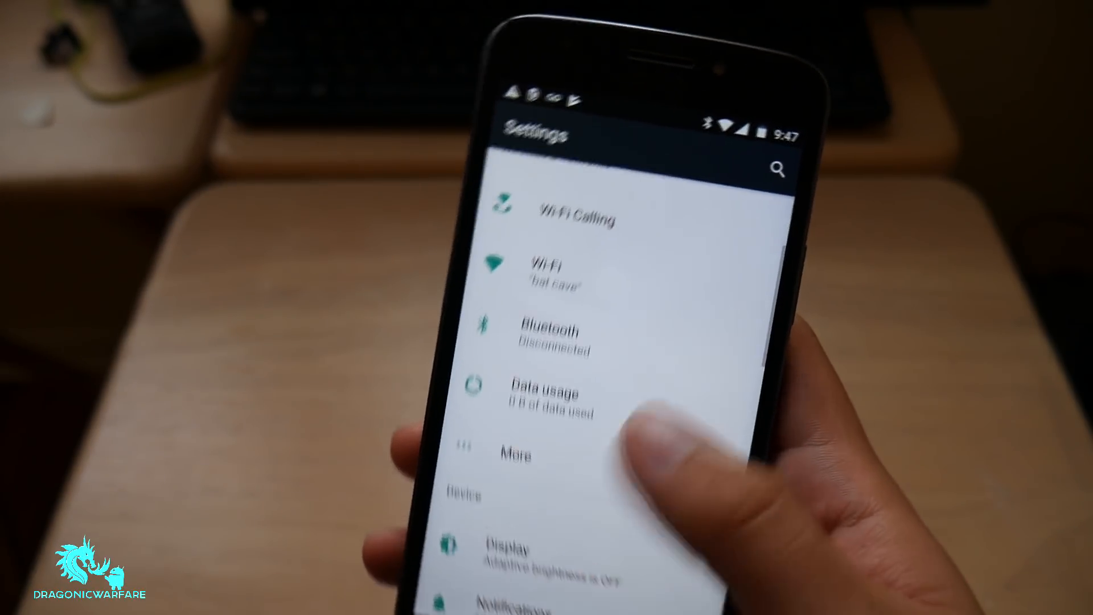
pyautogui.scroll(-3)
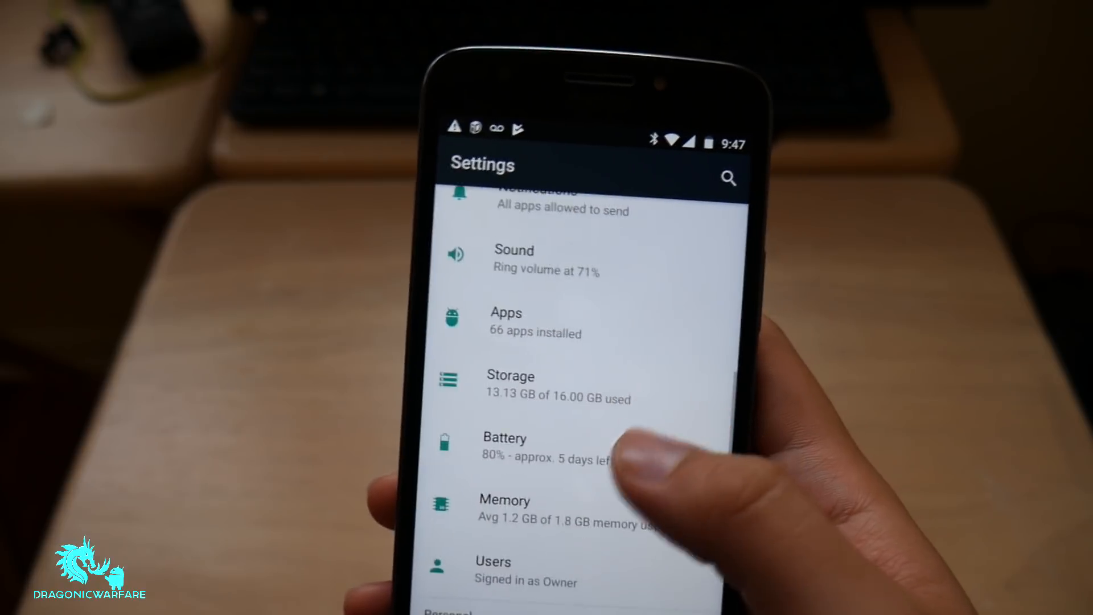
pyautogui.scroll(-3)
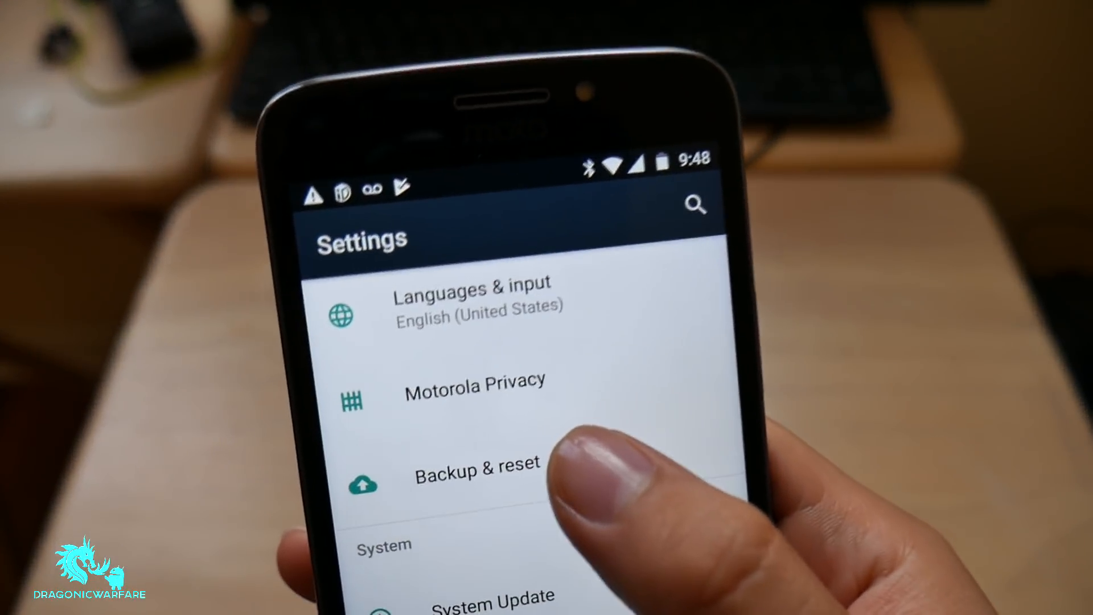
pyautogui.click(478, 469)
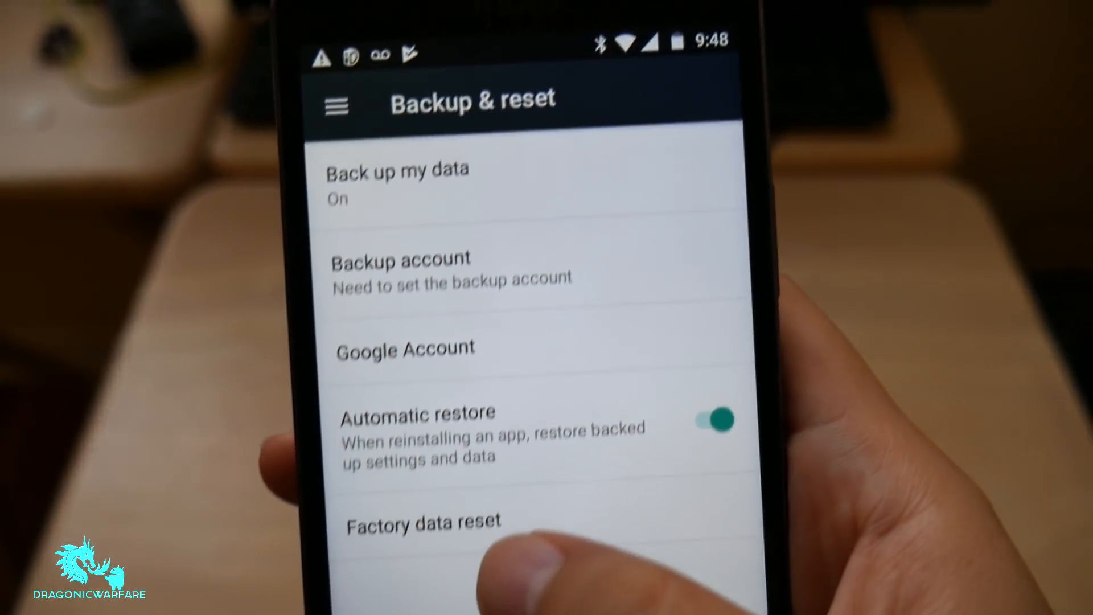
pyautogui.click(422, 523)
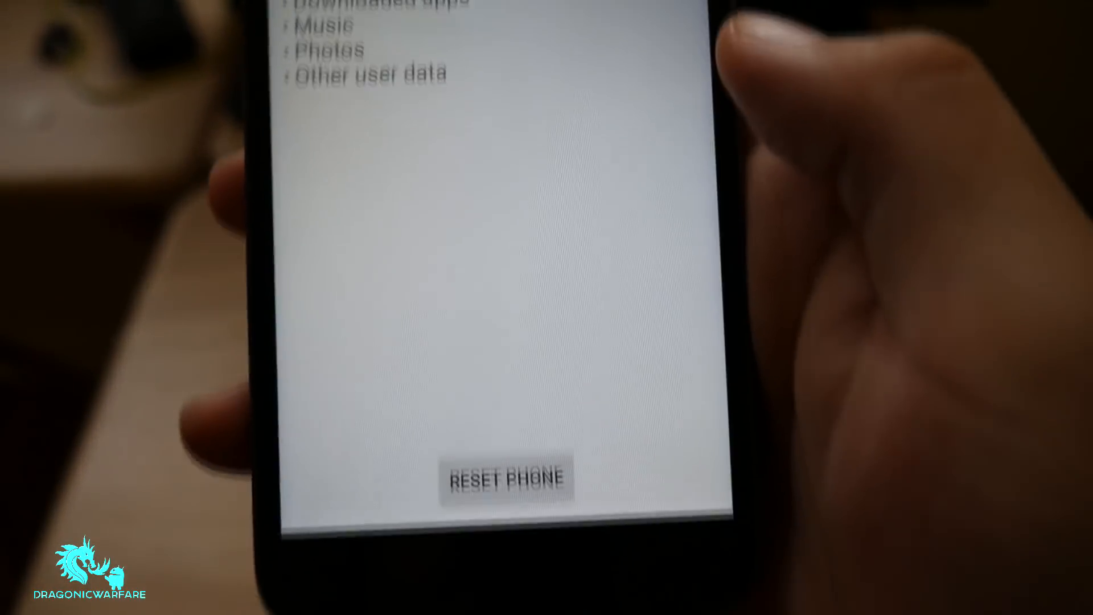
pyautogui.click(509, 479)
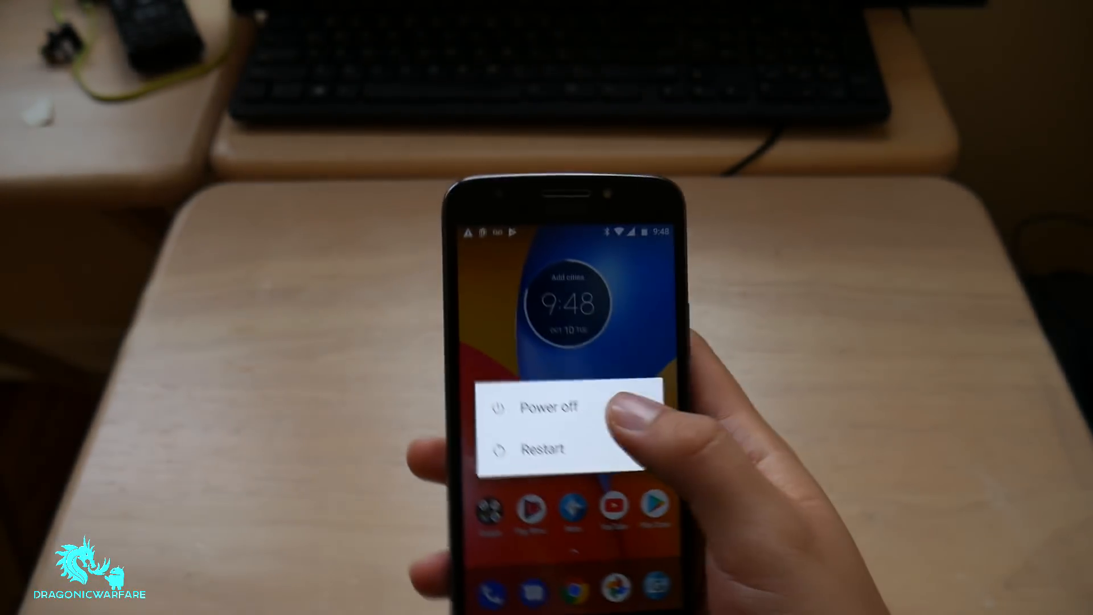
# - Choose Power off from the power menu, then boot back up into Fastboot Flash Mode
pyautogui.click(547, 408)
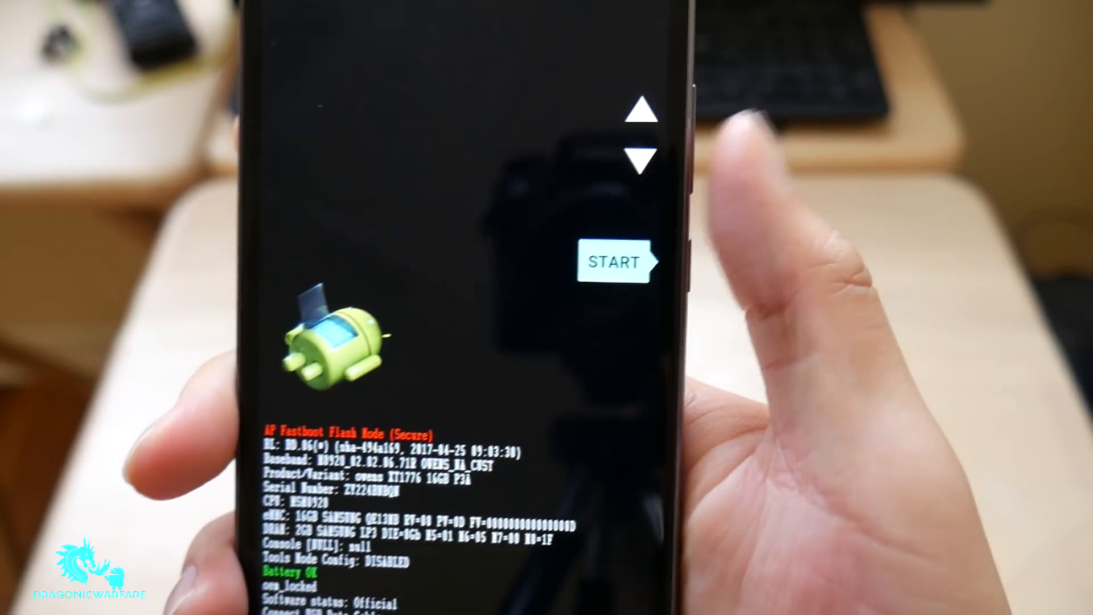
# - Select Recovery Mode from the bootloader and start it to enter Android Recovery
pyautogui.click(673, 160)
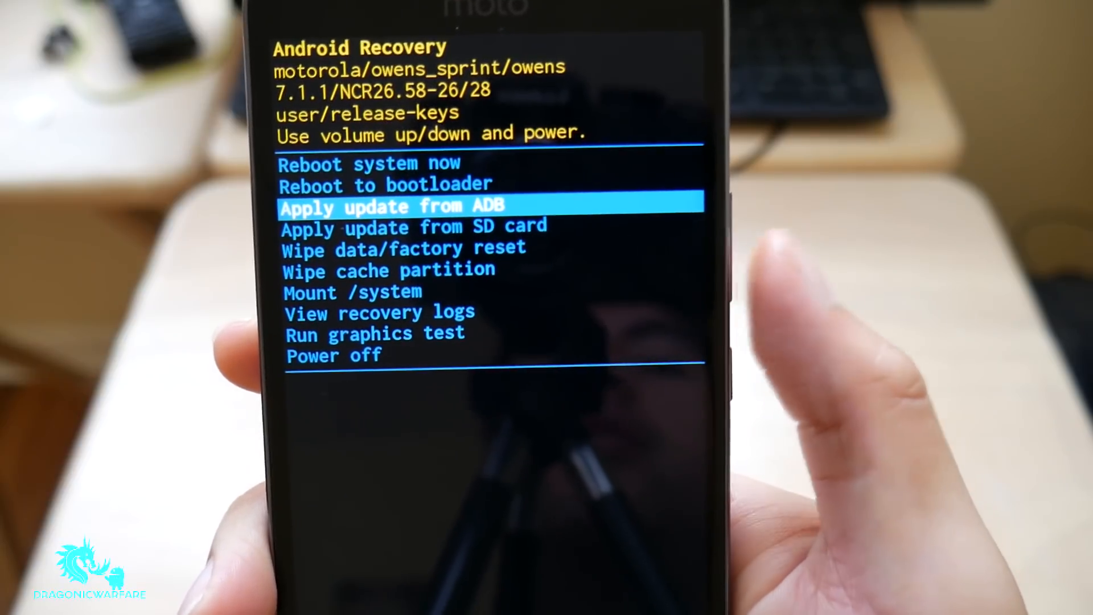
# - Press Volume Down to move the highlight past the update options toward Wipe data/factory reset
pyautogui.press('volumedown')
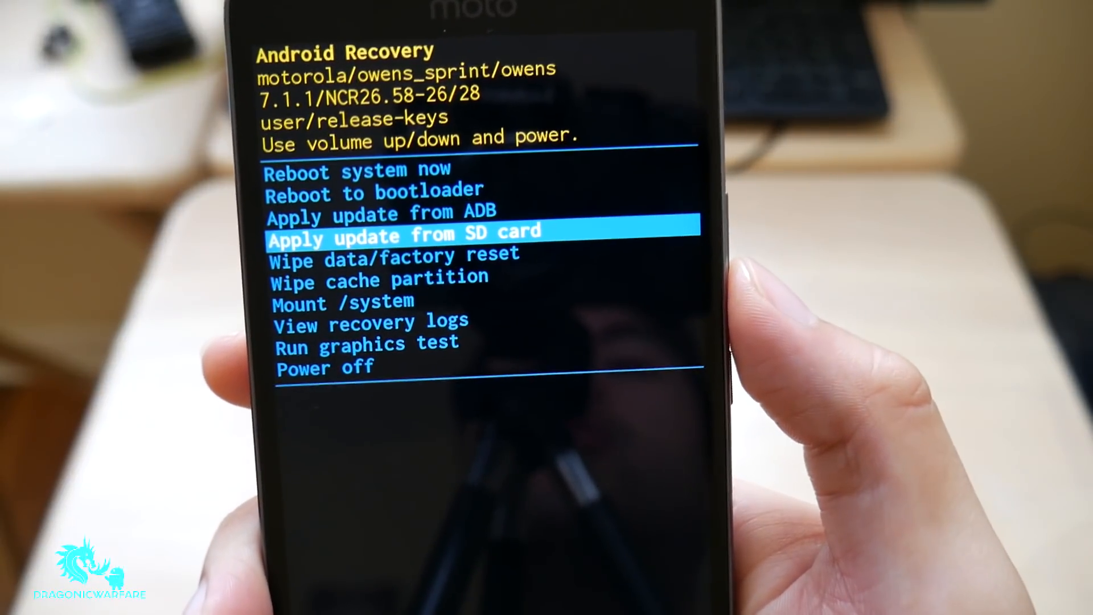